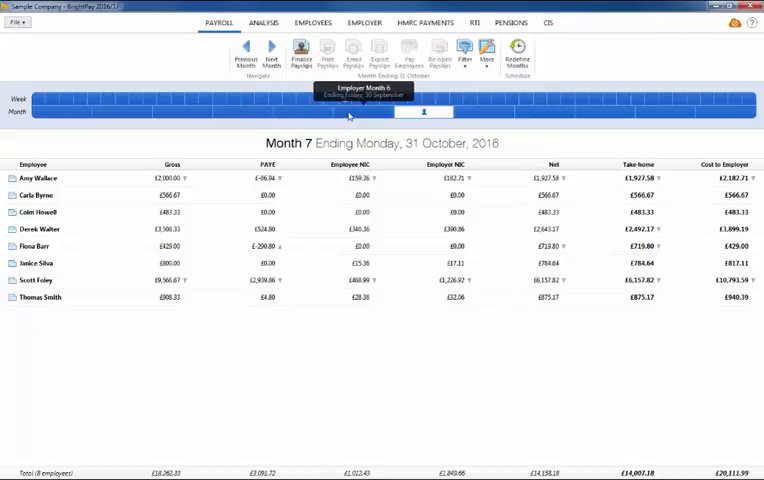
pyautogui.click(243, 49)
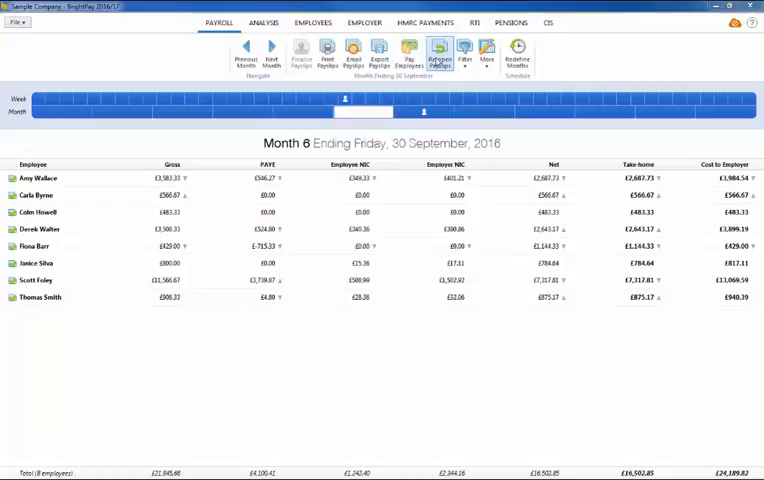
pyautogui.click(447, 51)
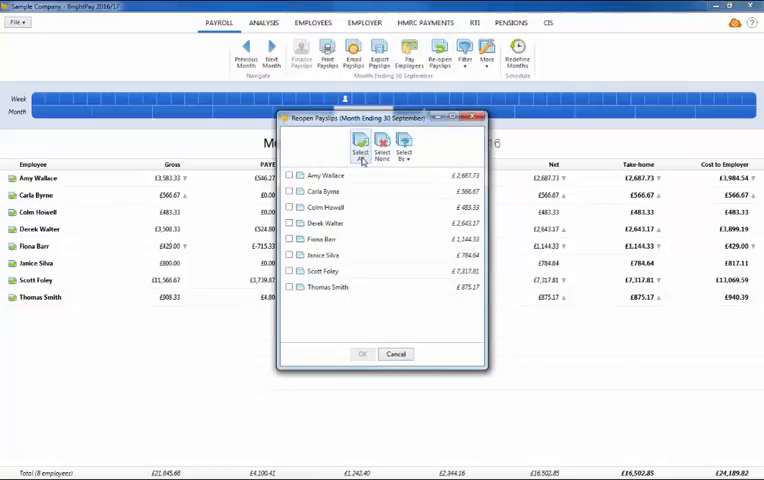
pyautogui.click(360, 147)
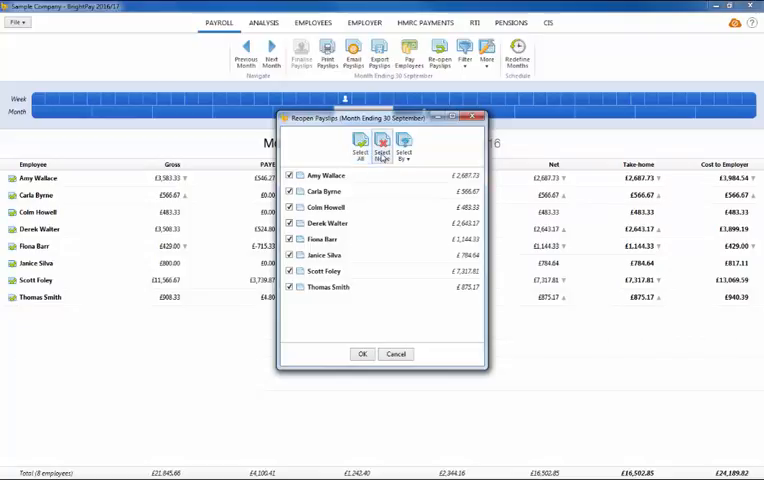
pyautogui.click(381, 146)
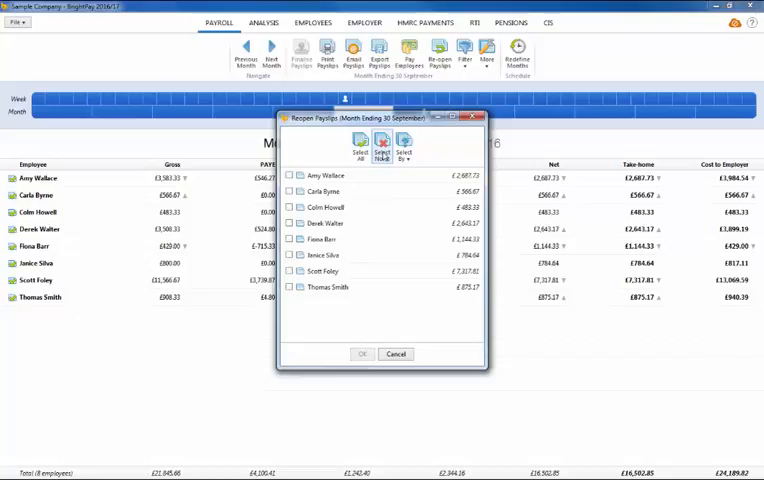
pyautogui.click(293, 190)
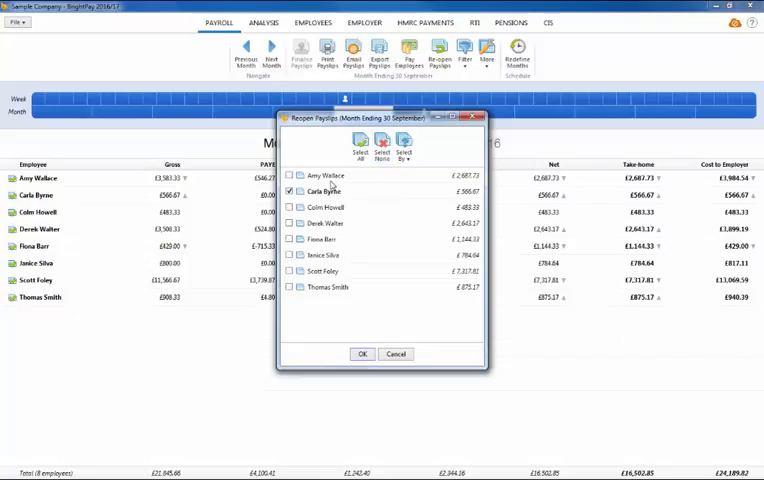
pyautogui.click(361, 353)
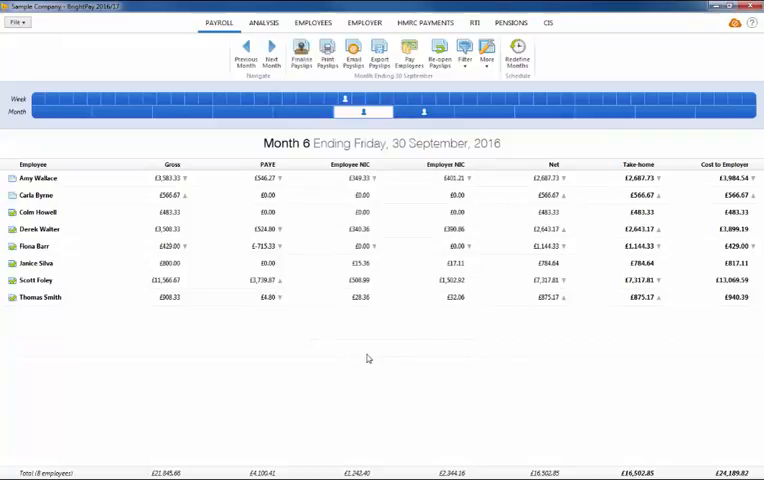
pyautogui.moveTo(367, 357)
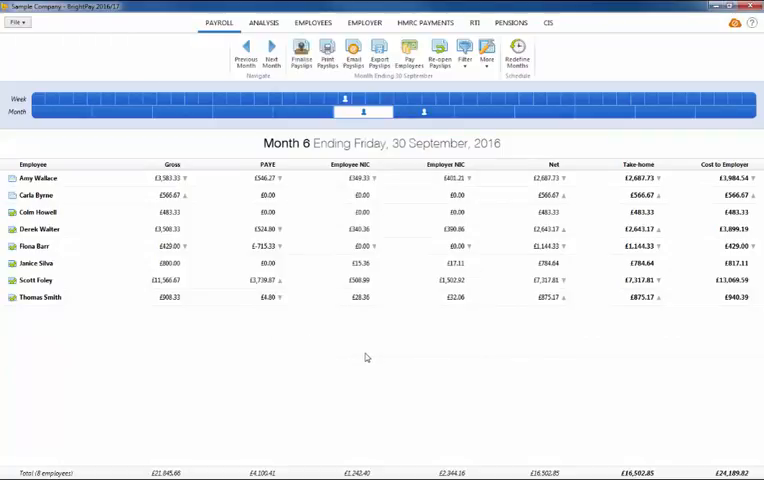
pyautogui.click(268, 48)
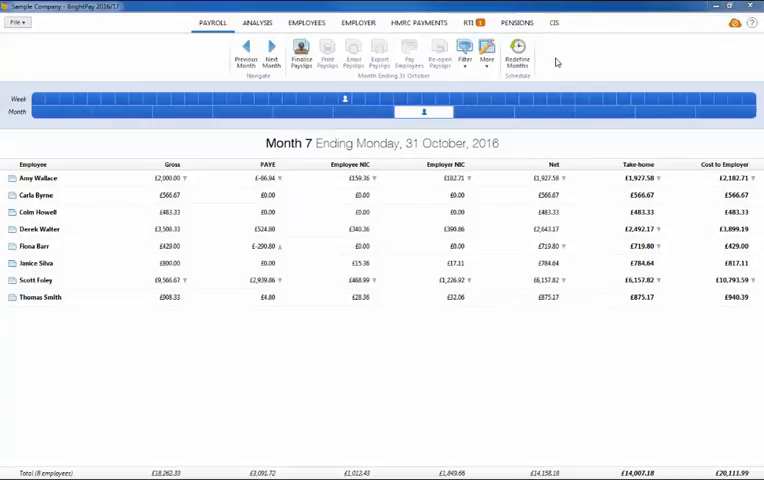
pyautogui.moveTo(555, 63)
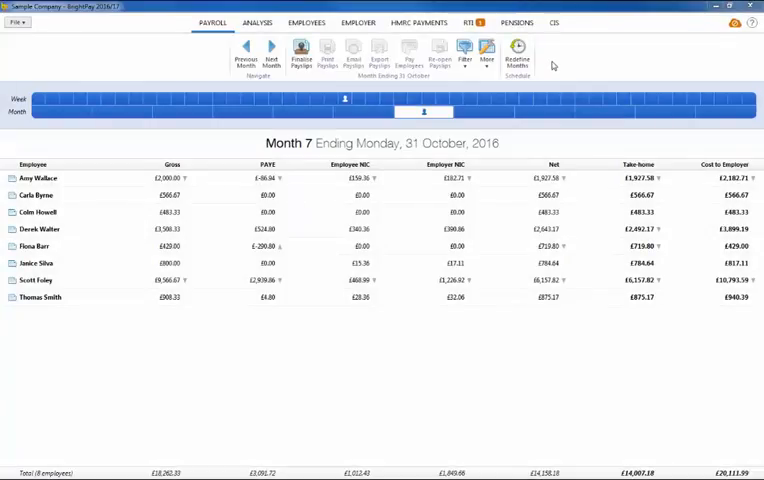
pyautogui.moveTo(318, 113)
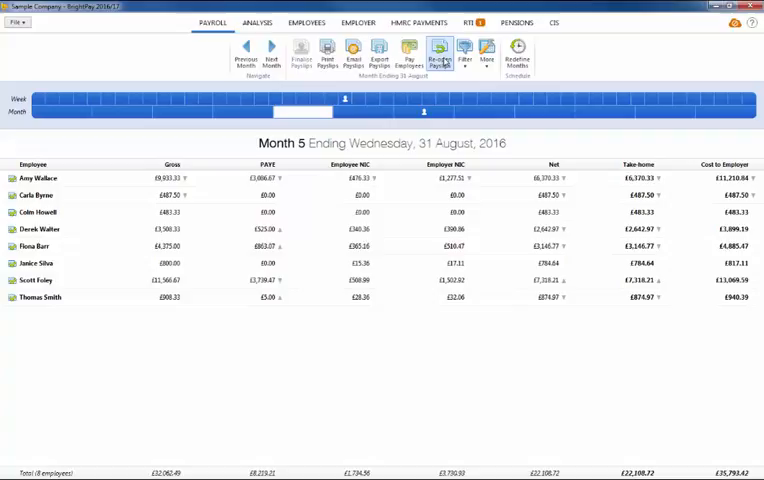
pyautogui.click(446, 50)
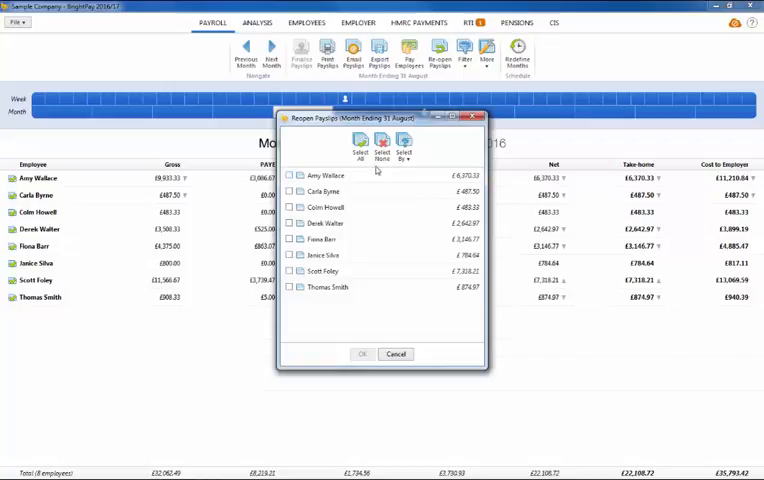
pyautogui.click(360, 148)
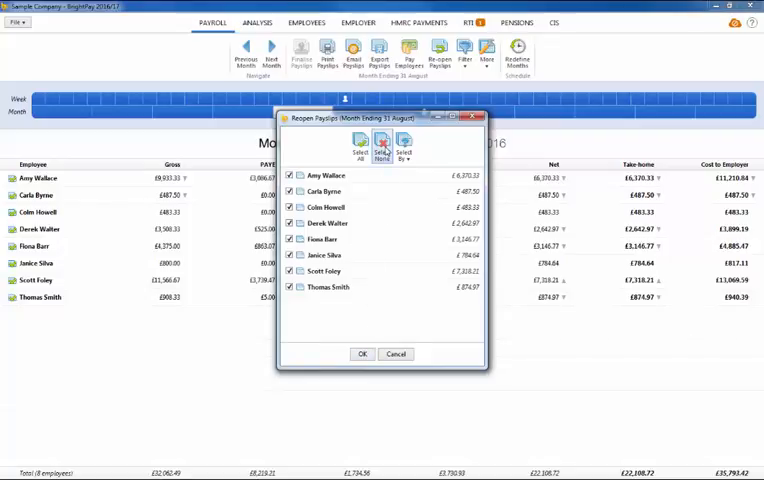
pyautogui.click(381, 148)
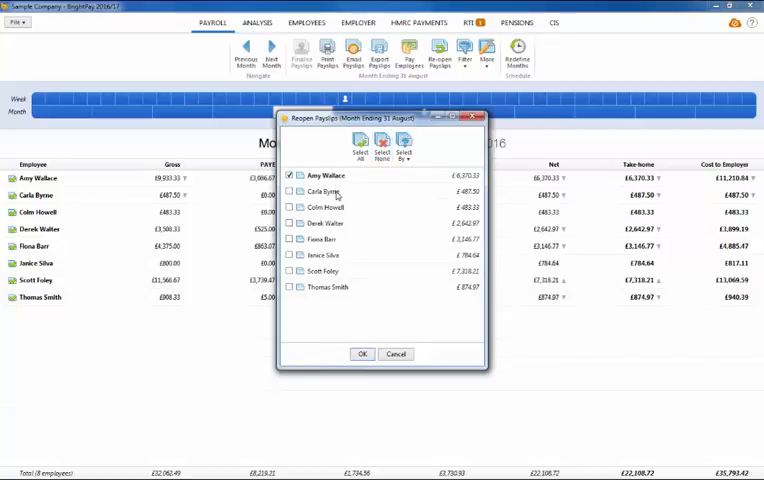
pyautogui.click(288, 191)
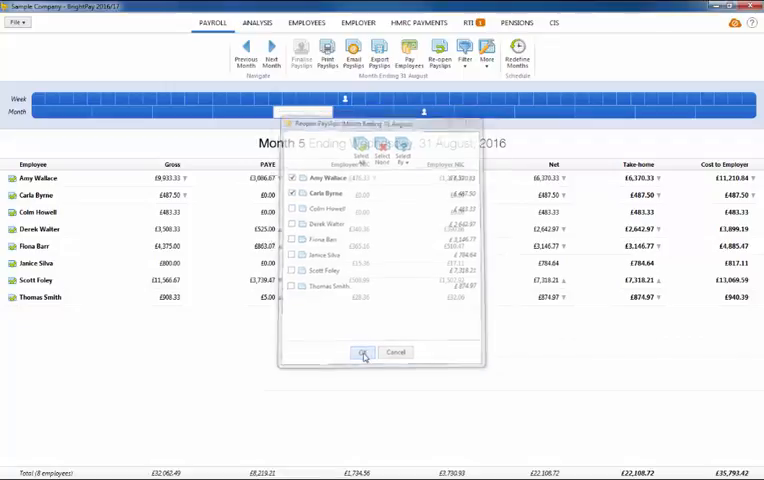
pyautogui.click(361, 352)
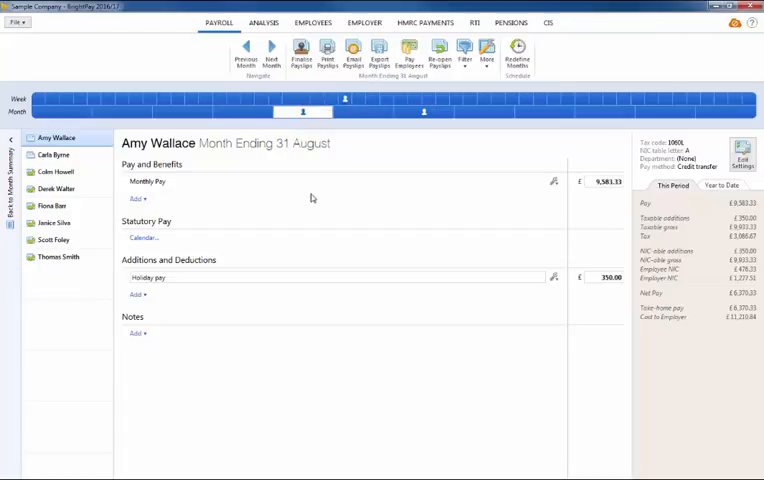
pyautogui.moveTo(590, 181)
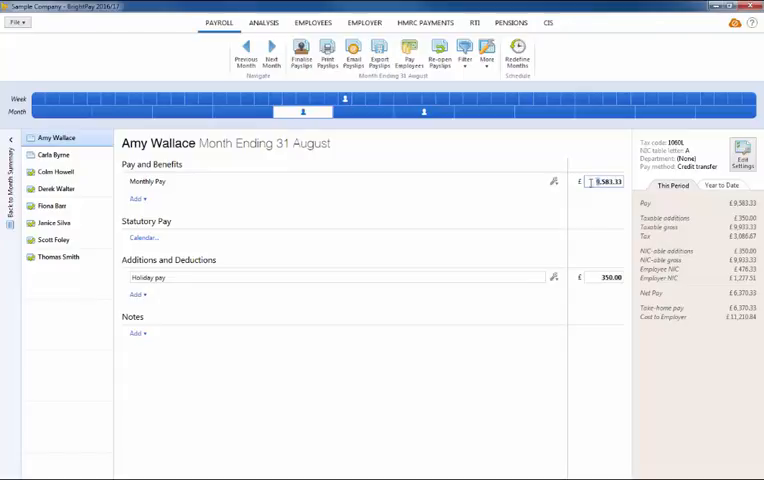
pyautogui.click(300, 51)
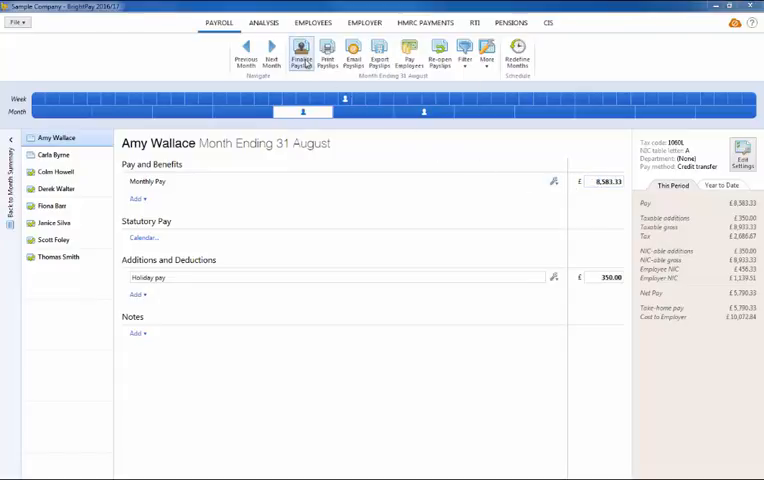
pyautogui.click(300, 52)
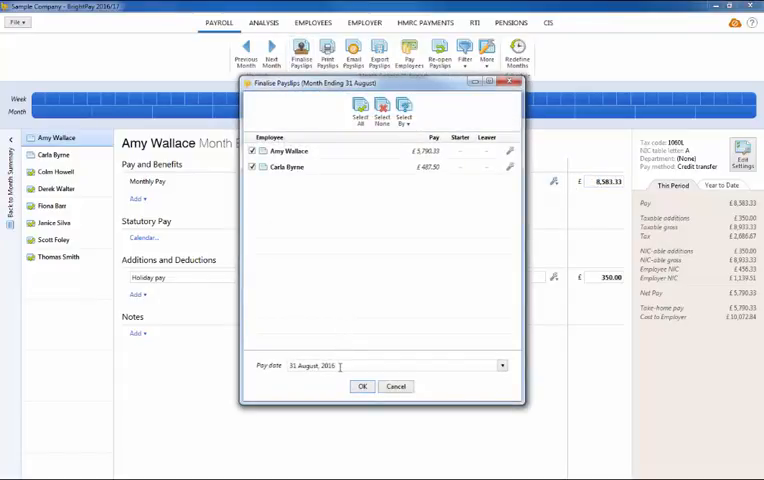
pyautogui.click(361, 386)
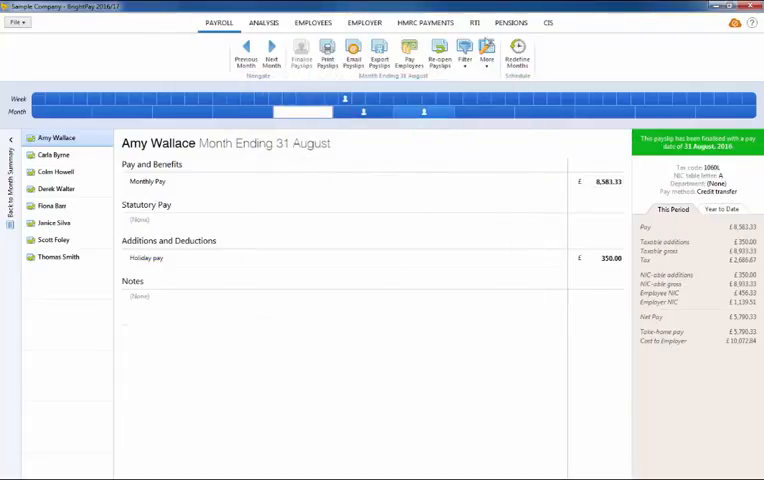
pyautogui.click(479, 21)
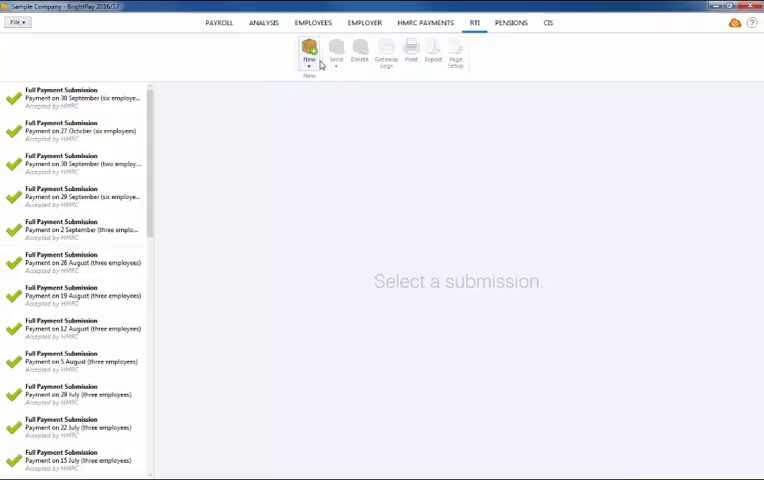
# - Start a new RTI submission from the RTI submissions list
pyautogui.click(309, 52)
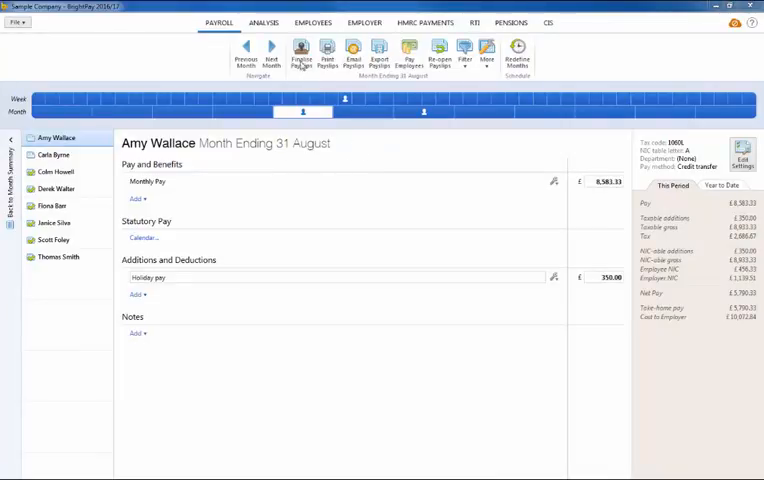
# - Finalise Amy's and Carla's August payslips with a 29 August 2016 pay date
pyautogui.click(300, 52)
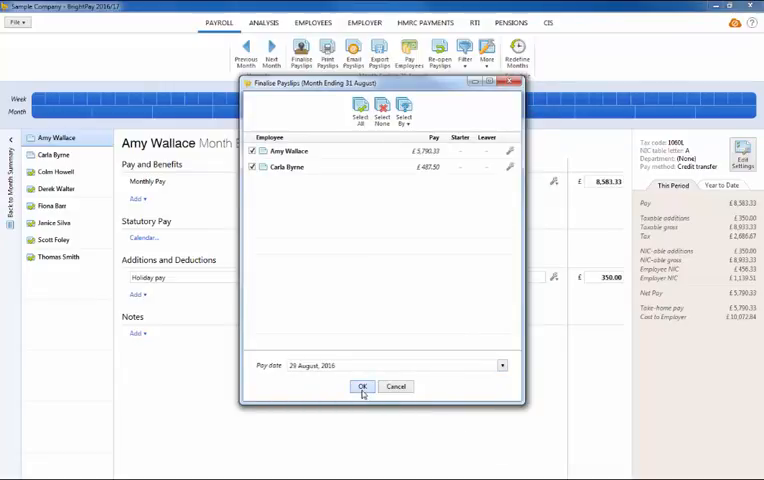
pyautogui.click(361, 386)
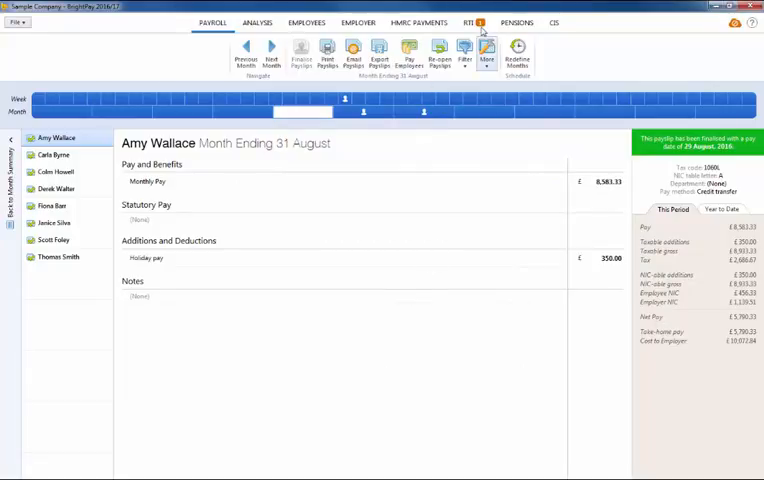
pyautogui.click(469, 19)
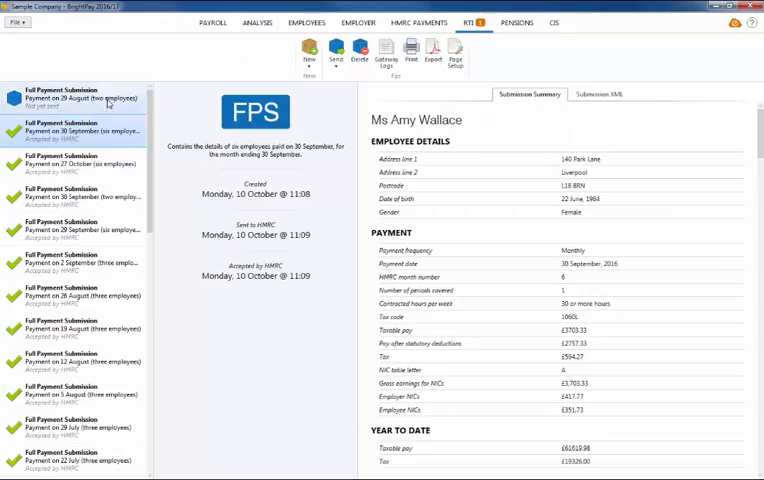
pyautogui.click(75, 97)
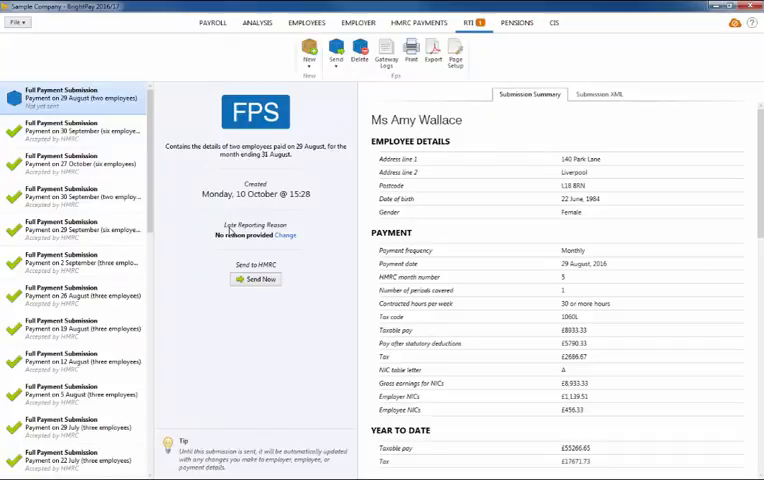
pyautogui.moveTo(228, 224)
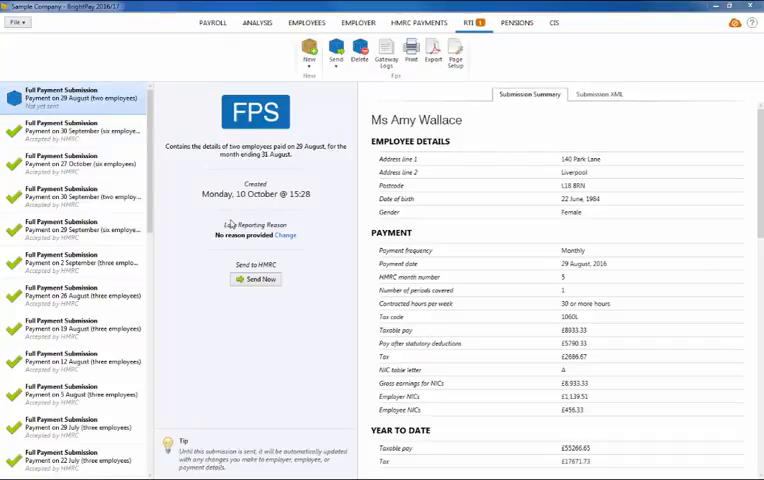
pyautogui.moveTo(123, 120)
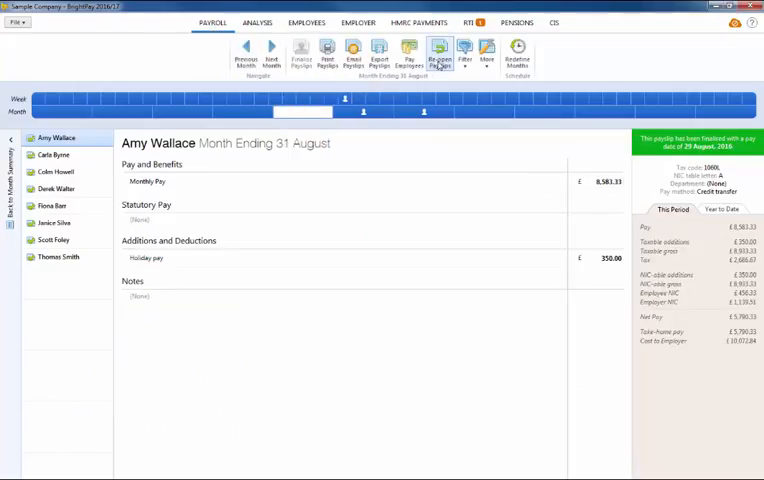
pyautogui.click(444, 50)
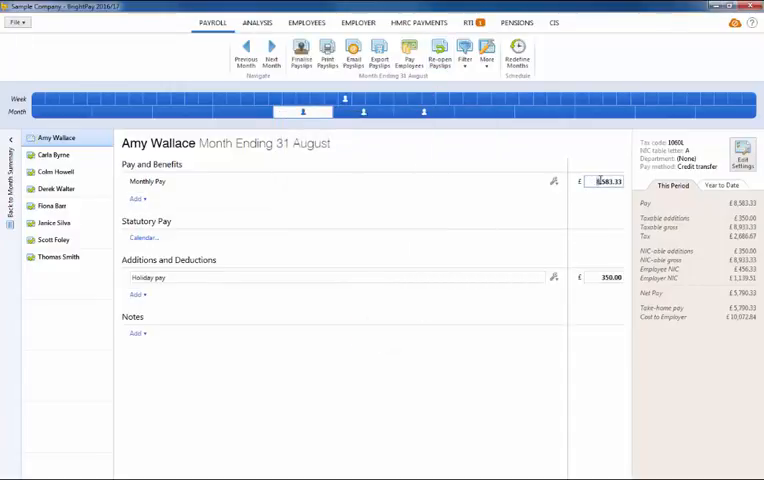
pyautogui.write('7,583.33')
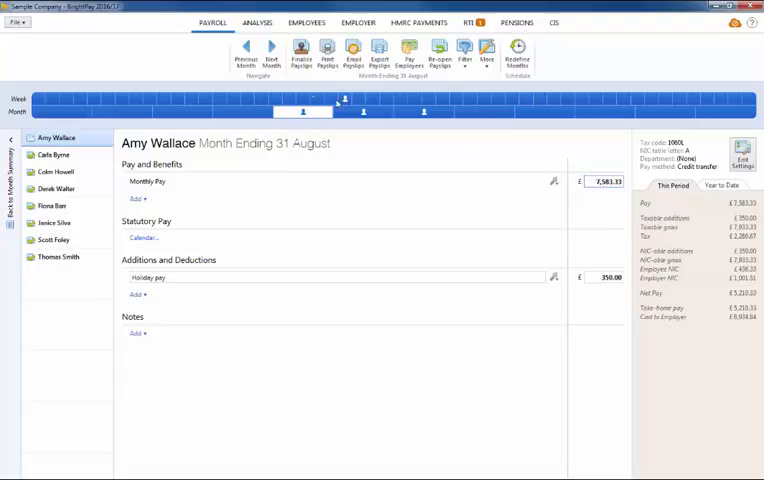
pyautogui.click(301, 52)
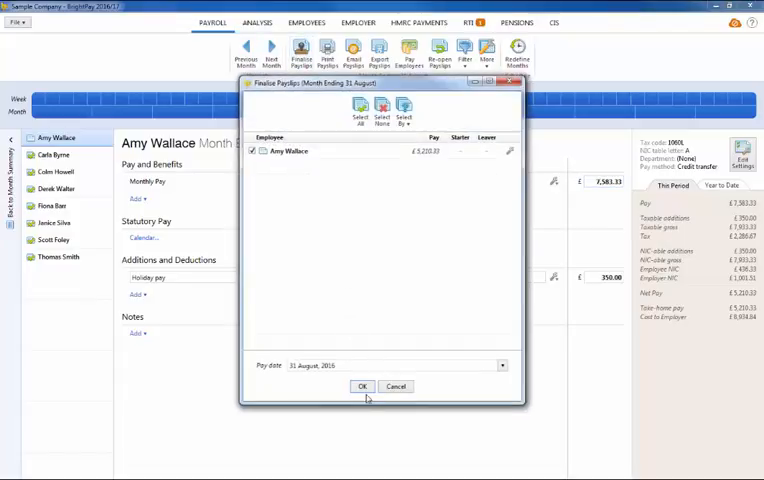
pyautogui.click(362, 386)
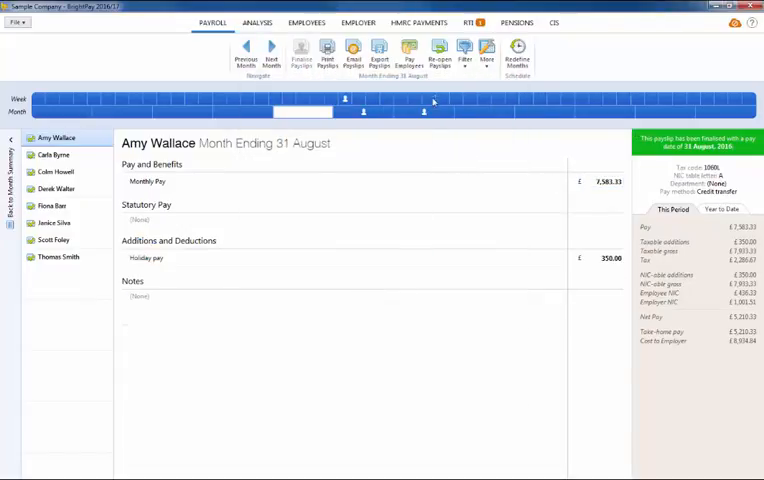
pyautogui.click(472, 22)
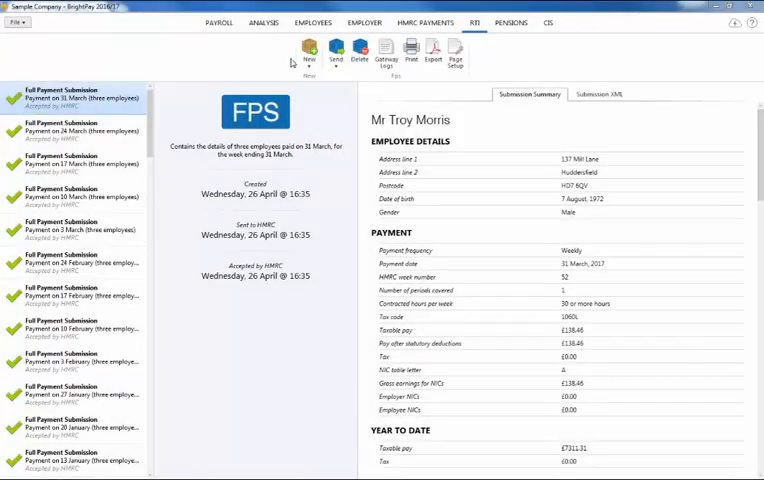
pyautogui.click(308, 48)
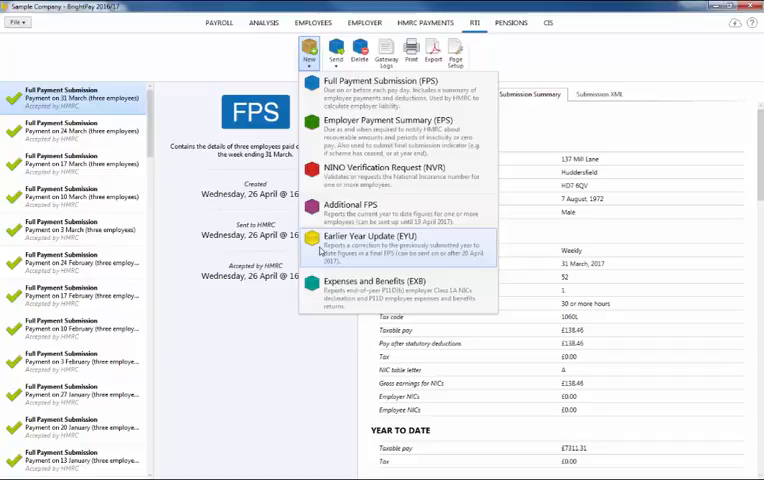
pyautogui.moveTo(300, 250)
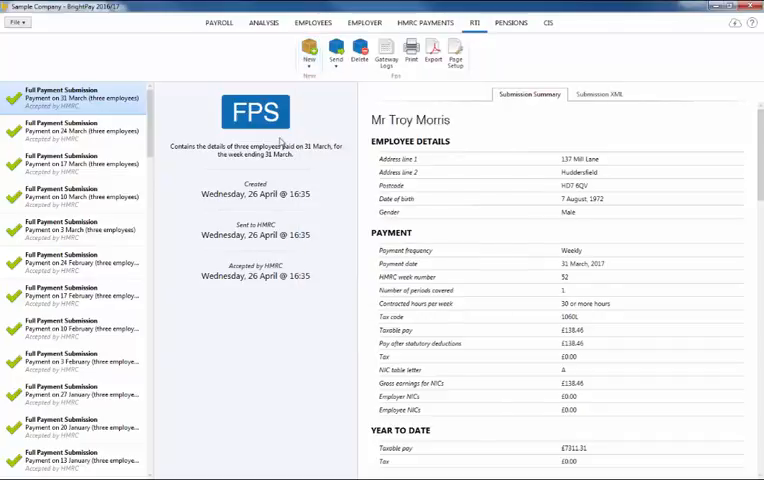
pyautogui.click(209, 18)
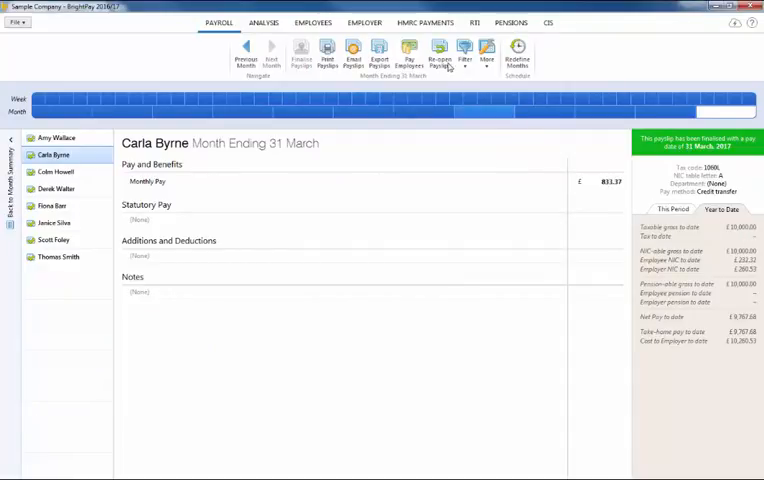
pyautogui.click(446, 52)
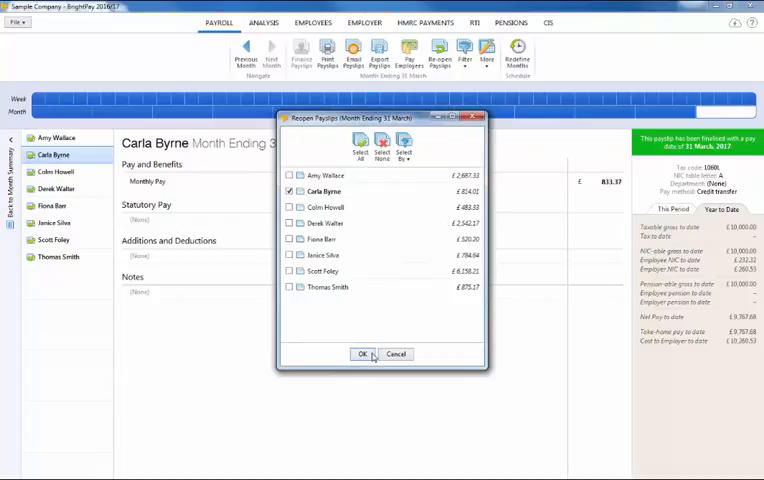
pyautogui.click(367, 354)
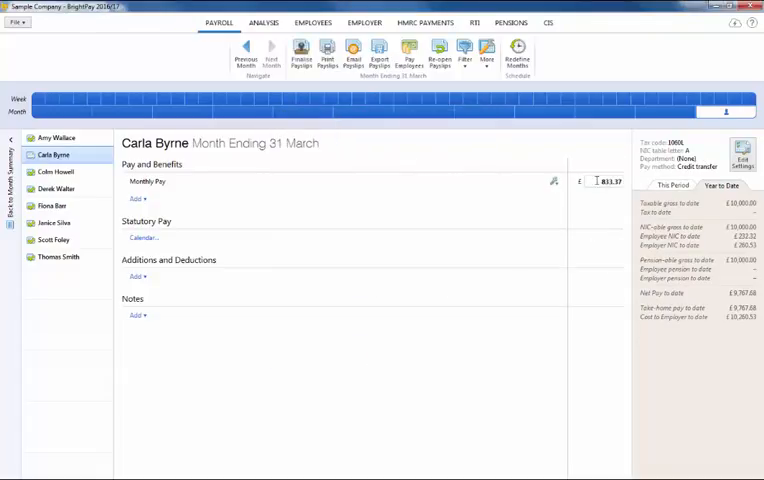
pyautogui.write('2833.37')
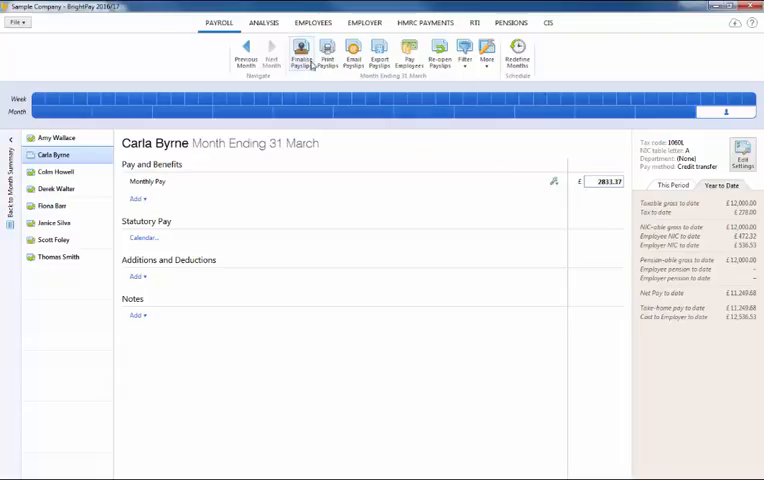
# - Finalise Carla's March payslip and create an Earlier Year Update (EYU) for her
pyautogui.click(302, 52)
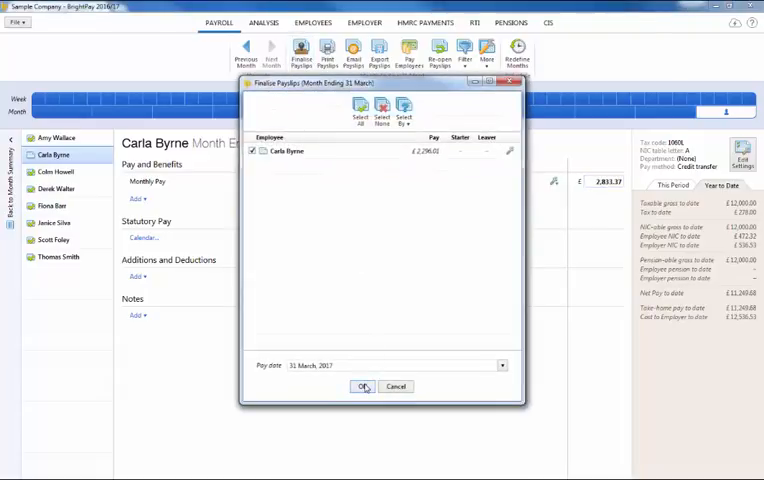
pyautogui.click(363, 387)
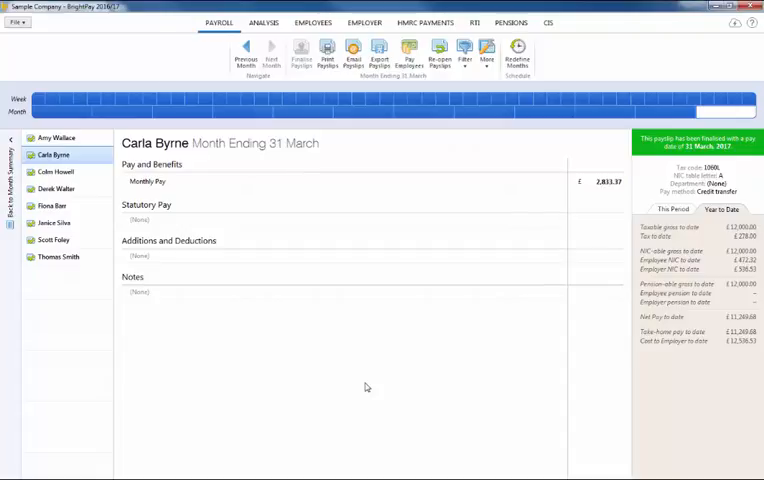
pyautogui.moveTo(437, 206)
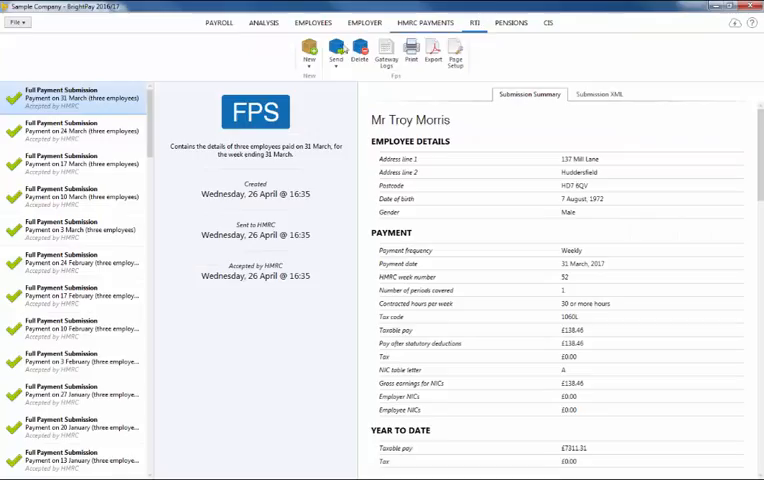
pyautogui.click(300, 52)
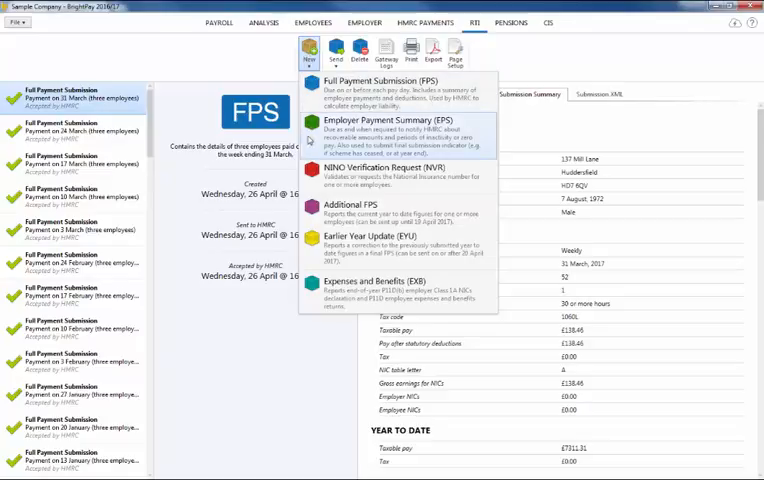
pyautogui.click(353, 243)
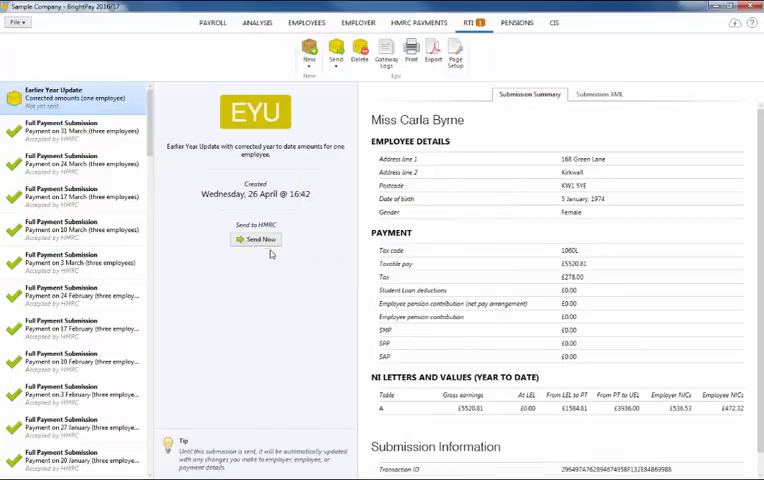